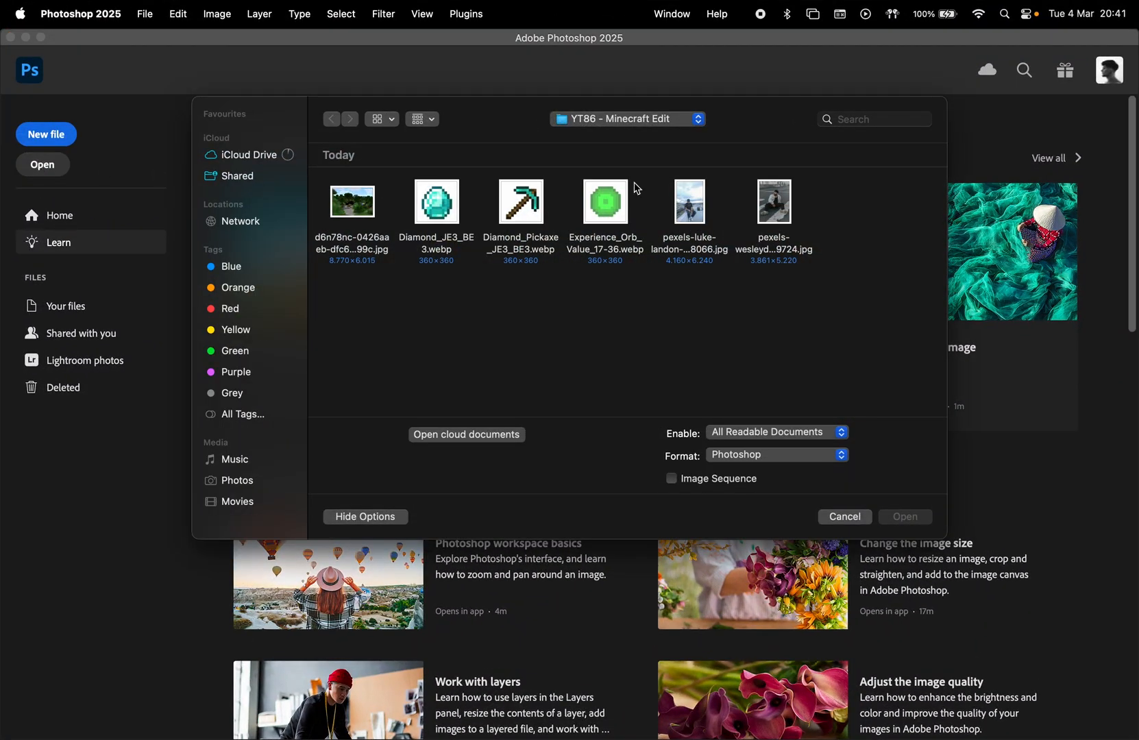
Open the pexels-luke-landon photo of the man seated on a rooftop ledge
{"action": "double_click", "coordinate": [689, 201]}
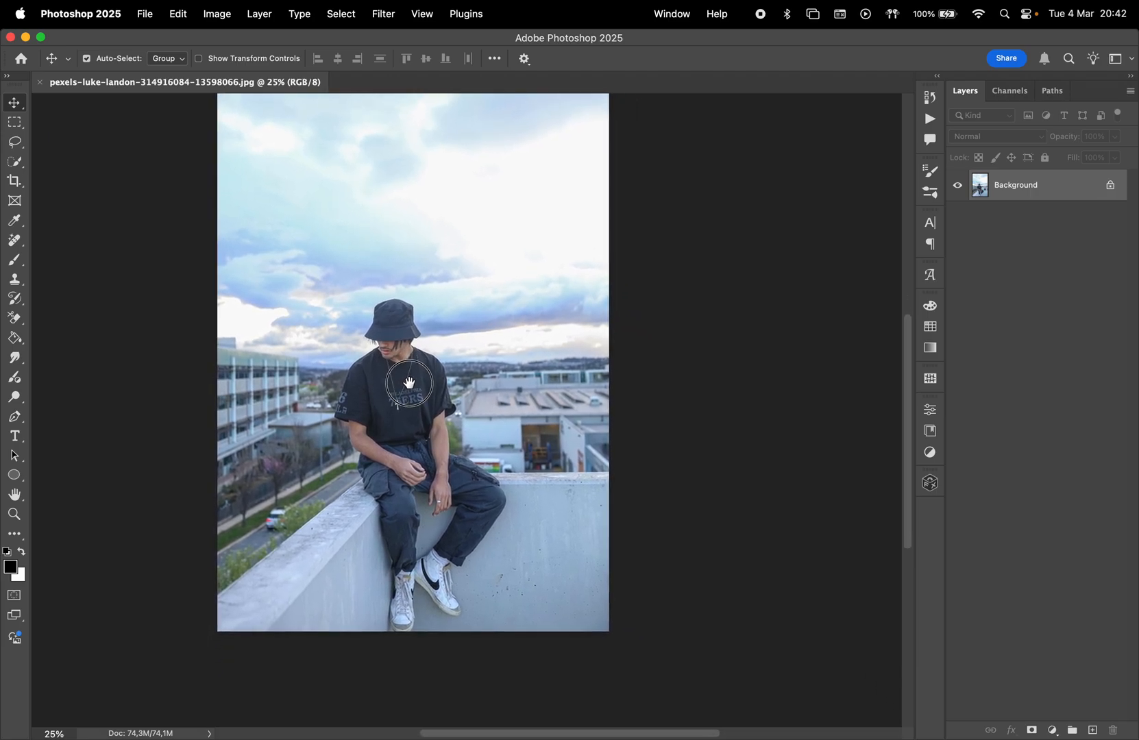
{"action": "left_click", "coordinate": [14, 182]}
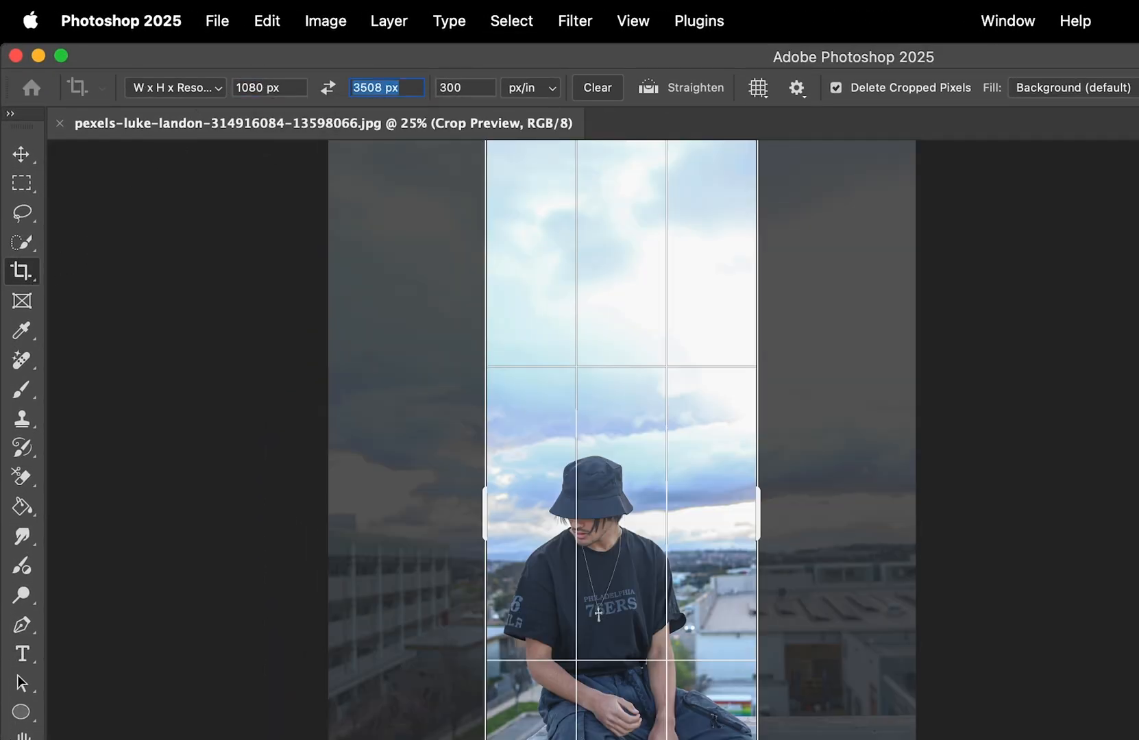
Crop to 1080 × 1350 px with the frame positioned over the seated man
{"action": "type", "text": "1350"}
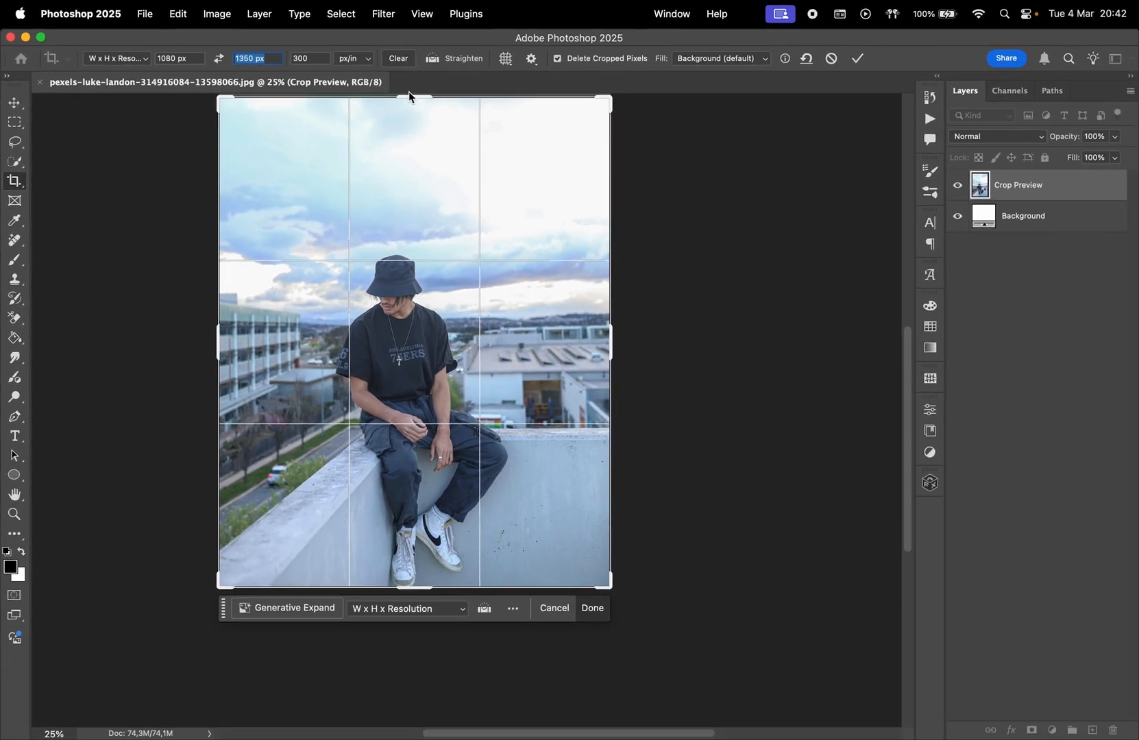
{"action": "left_click_drag", "start_coordinate": [413, 96], "coordinate": [409, 154]}
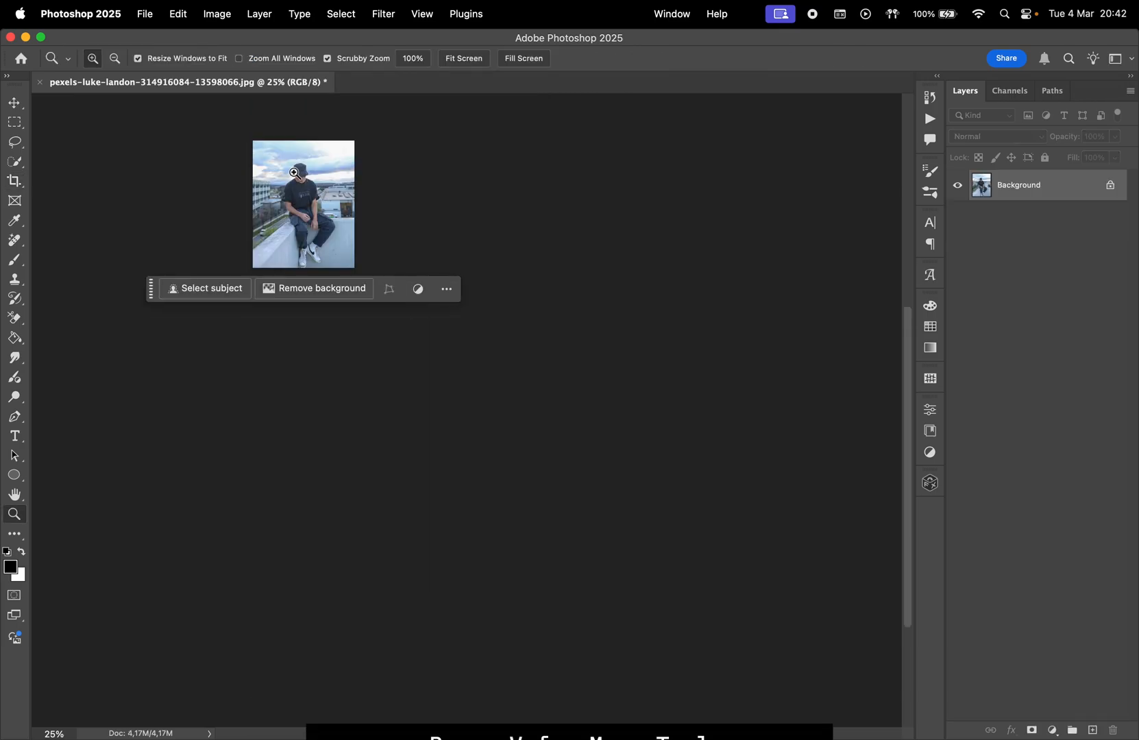
Zoom in and use Select Subject to outline the seated man
{"action": "left_click", "coordinate": [14, 182]}
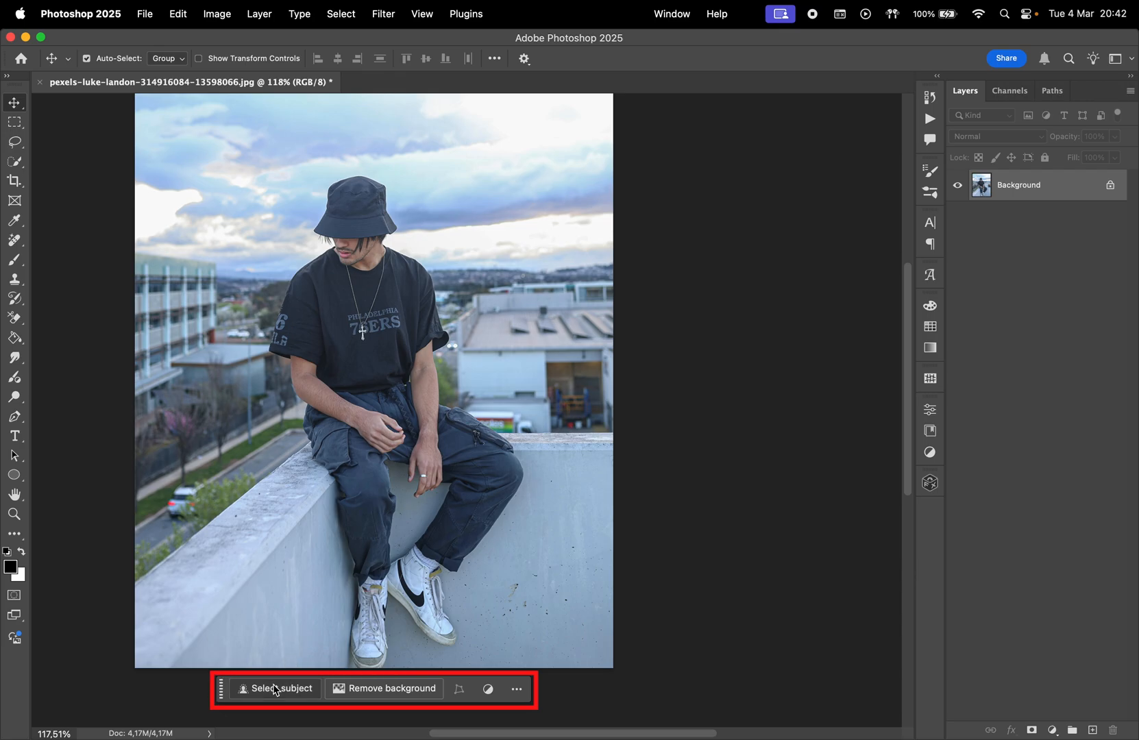
{"action": "left_click", "coordinate": [672, 14]}
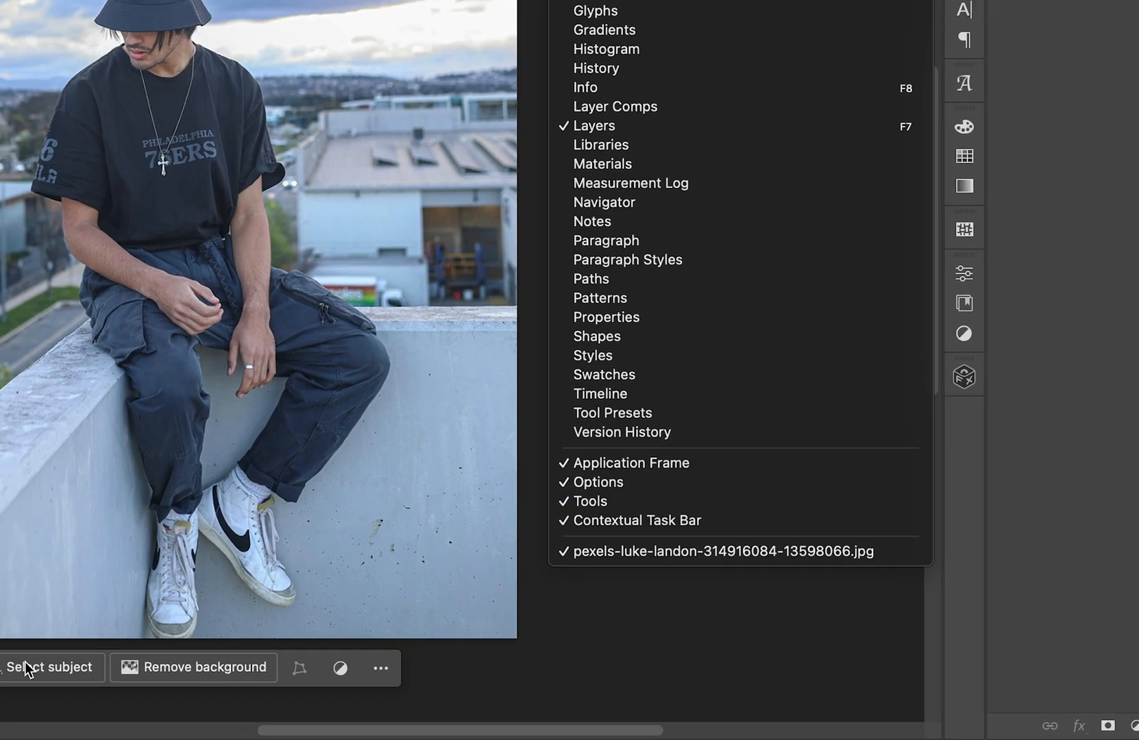
{"action": "left_click", "coordinate": [51, 666]}
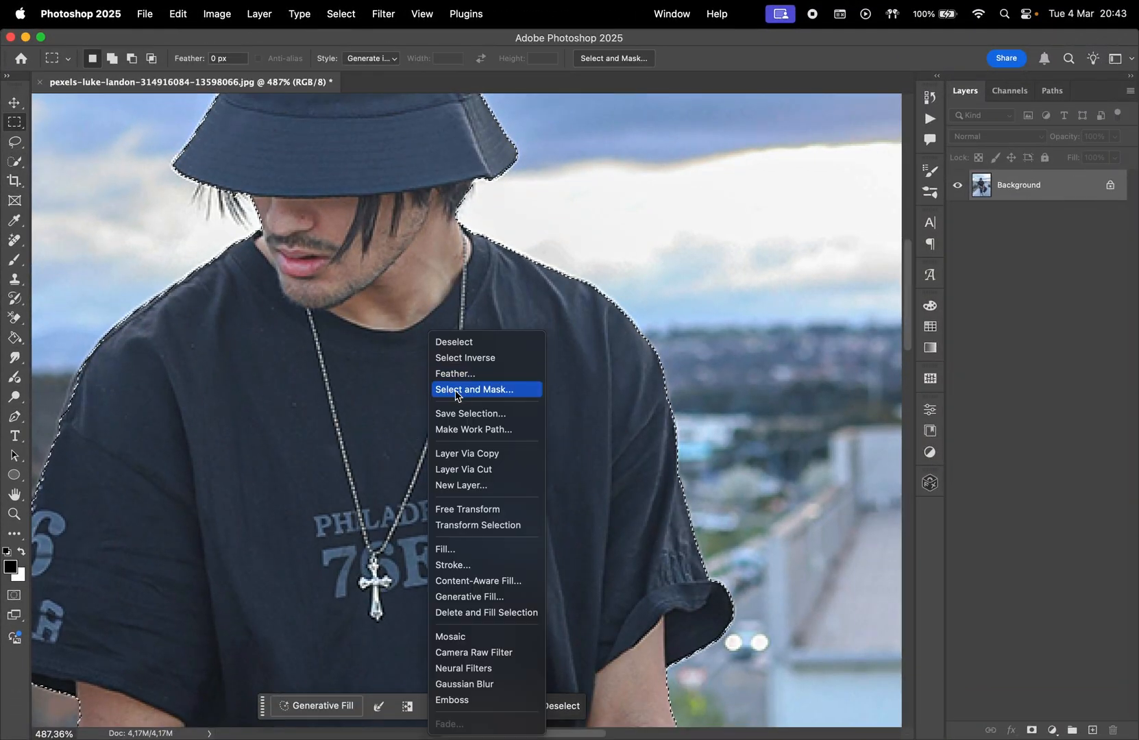
In Select and Mask, set Shift Edge to -40% and output a background-hiding mask
{"action": "left_click", "coordinate": [474, 390]}
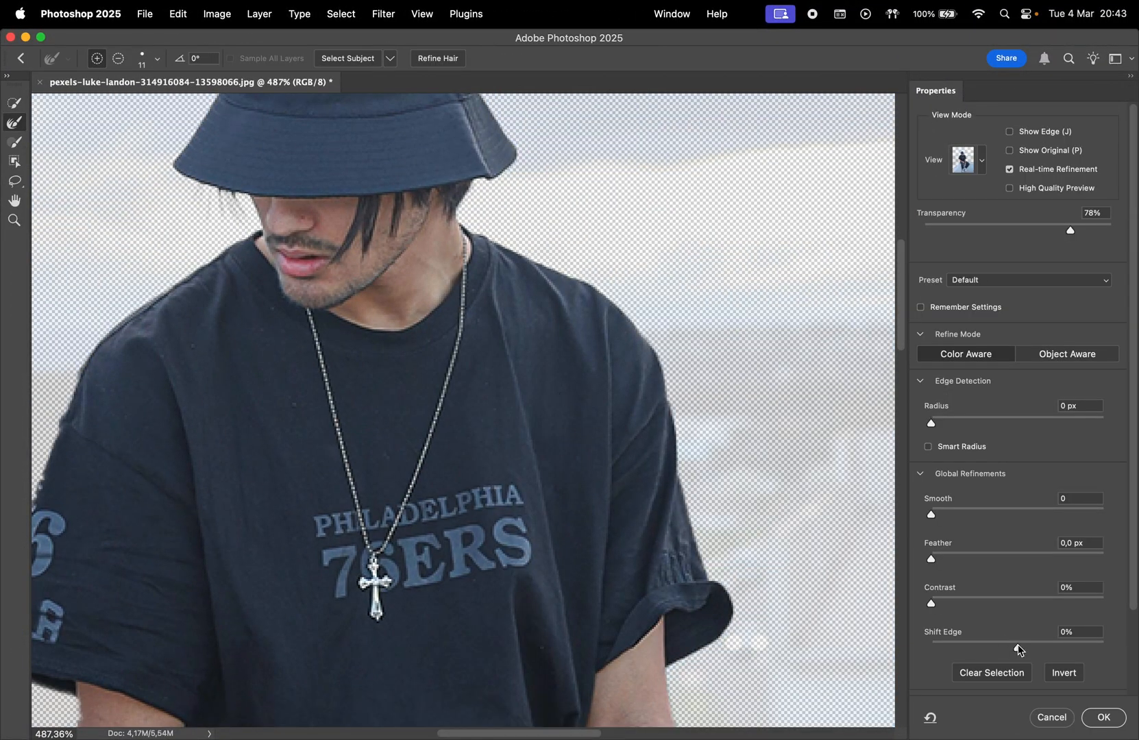
{"action": "left_click_drag", "start_coordinate": [1046, 646], "coordinate": [989, 646]}
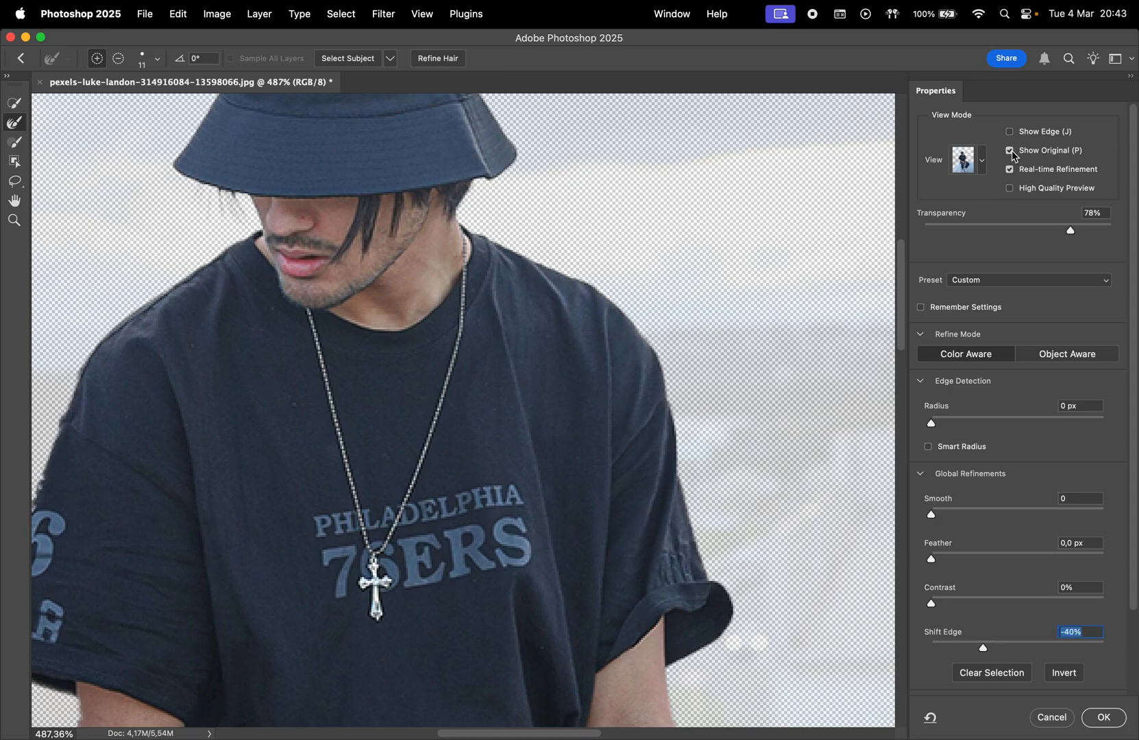
{"action": "left_click", "coordinate": [1009, 150]}
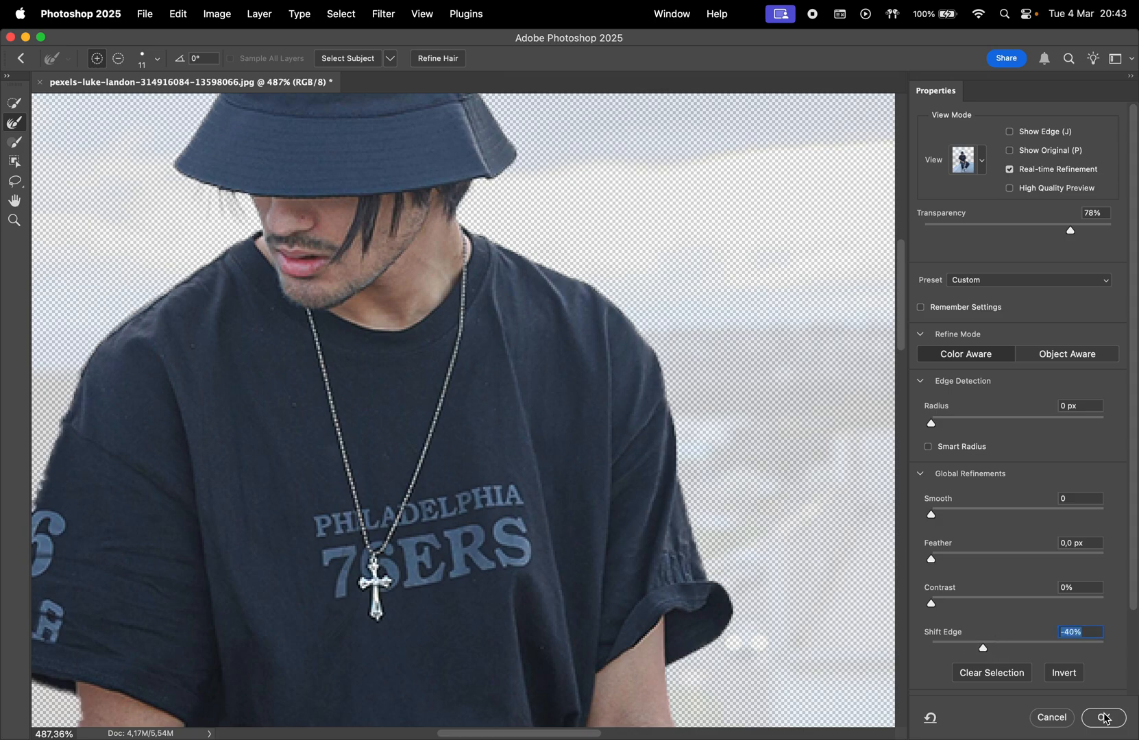
{"action": "left_click", "coordinate": [1104, 717]}
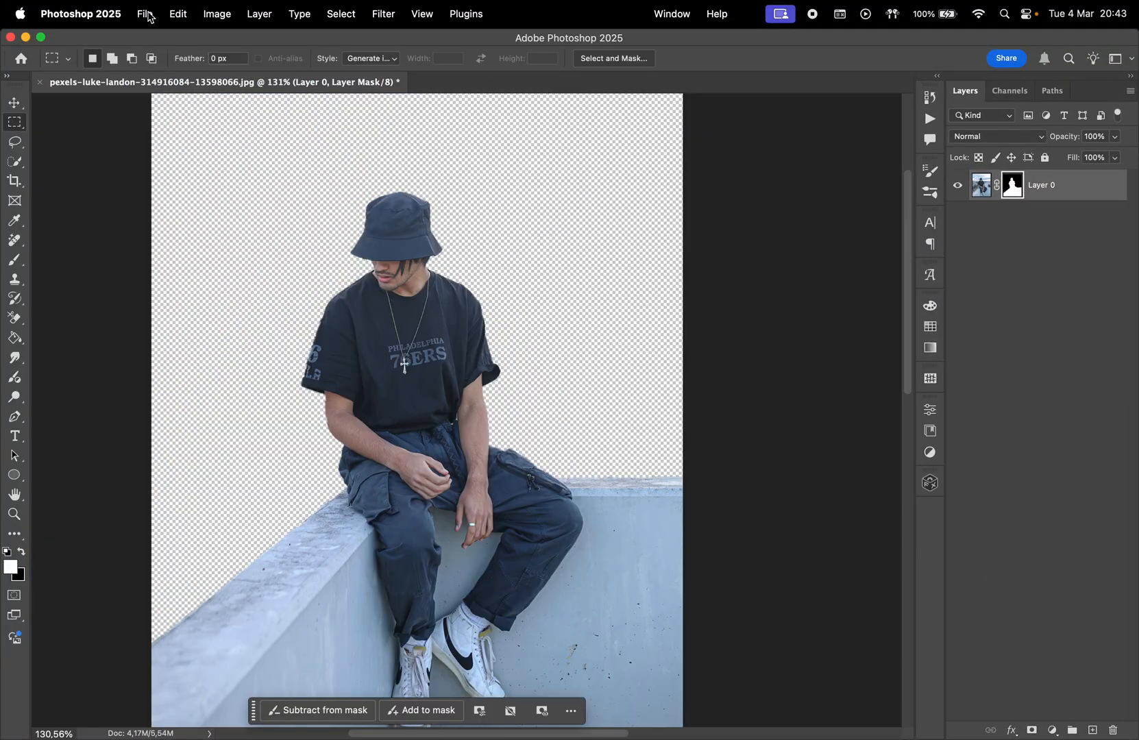
Place the Minecraft landscape embedded behind the man, then select Layer 0
{"action": "left_click", "coordinate": [144, 13]}
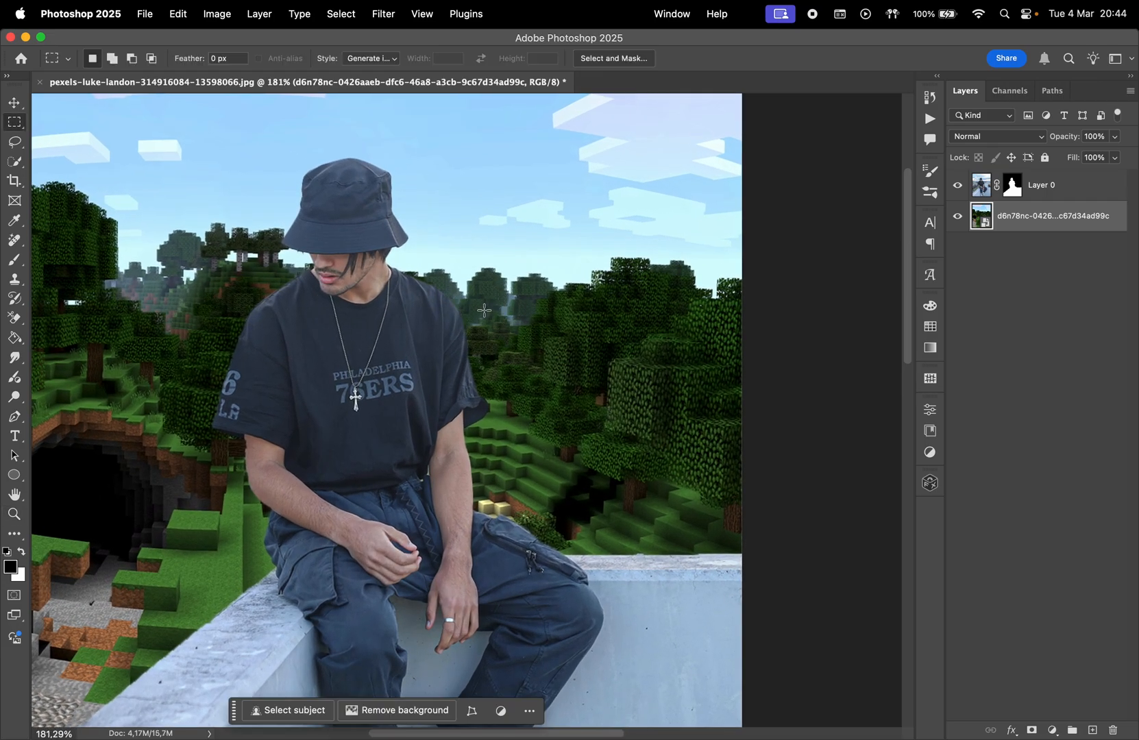
{"action": "left_click", "coordinate": [11, 104]}
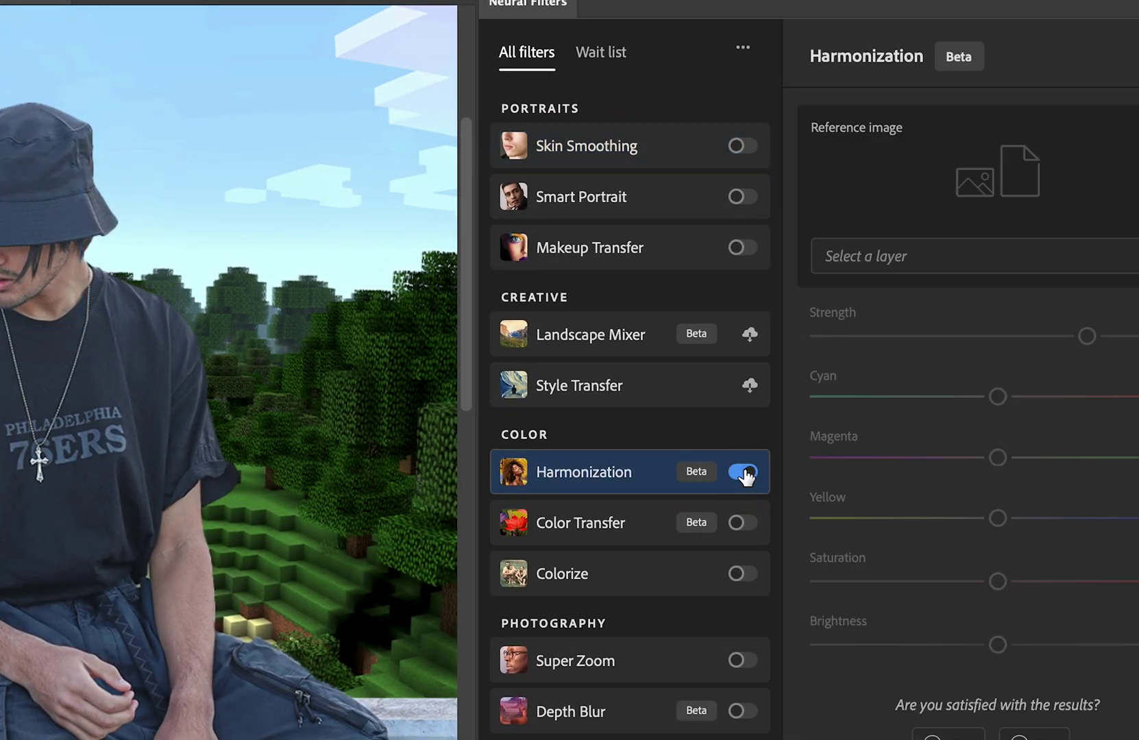
Enable the Harmonization neural filter at Strength 100, output as a new layer
{"action": "left_click", "coordinate": [929, 256]}
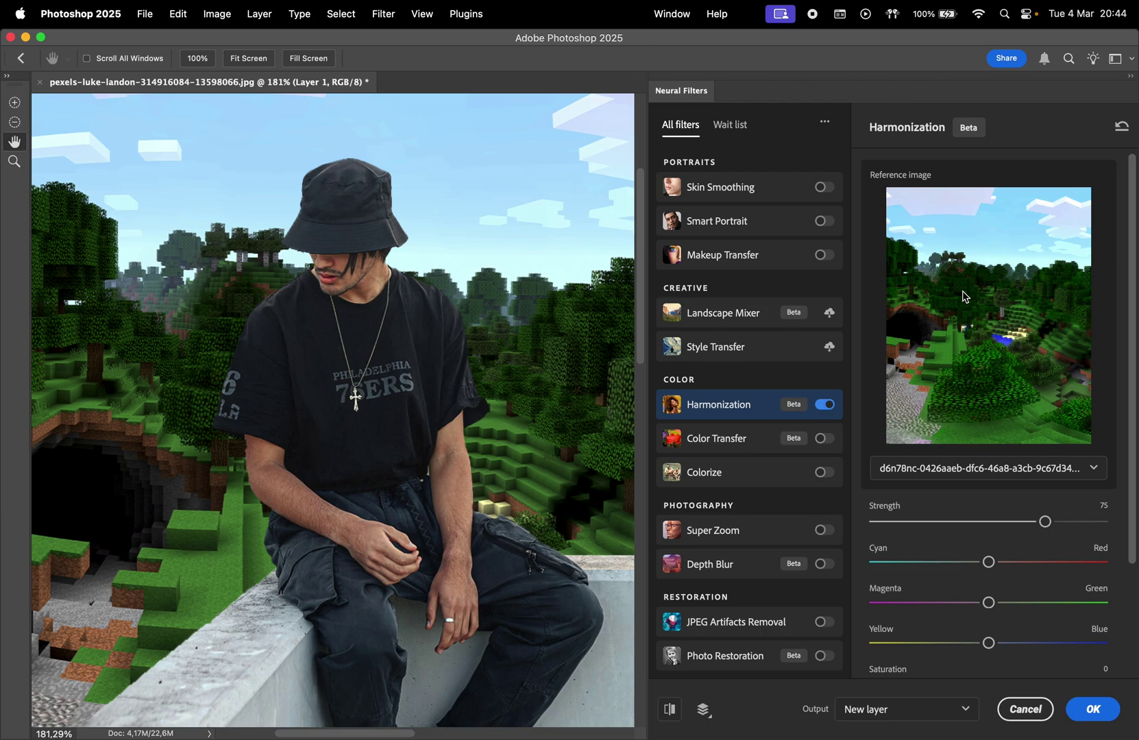
{"action": "left_click_drag", "start_coordinate": [1044, 521], "coordinate": [1002, 521]}
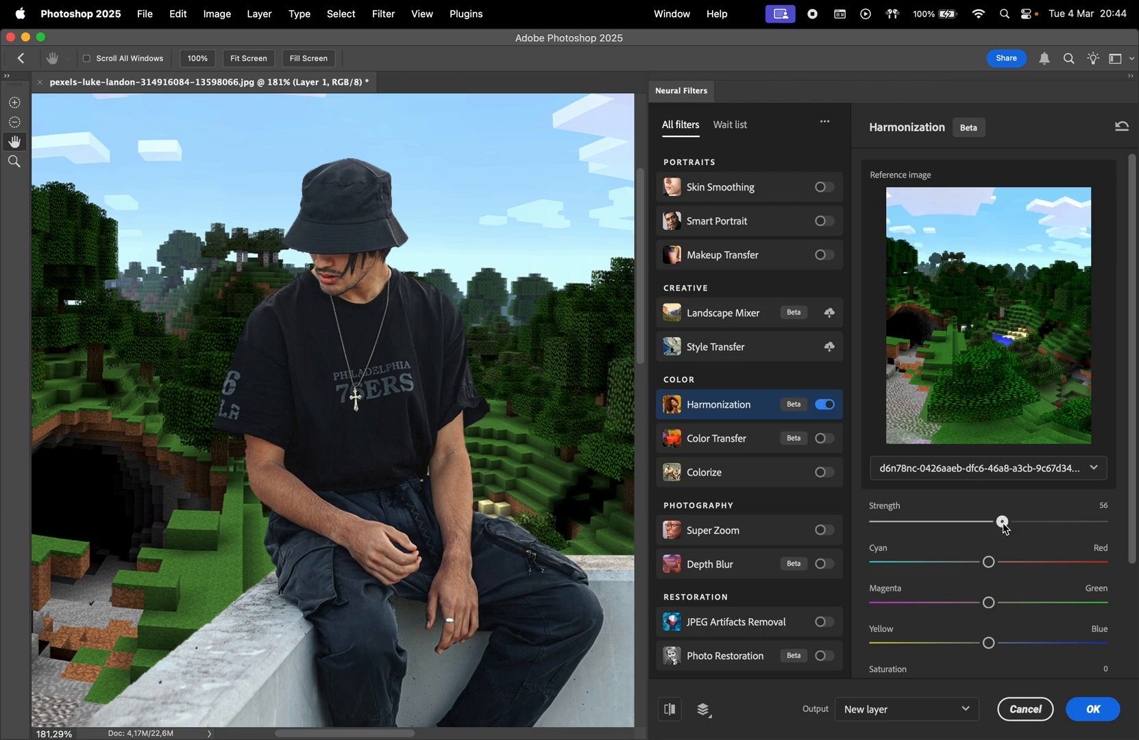
{"action": "left_click_drag", "start_coordinate": [1002, 521], "coordinate": [1102, 521]}
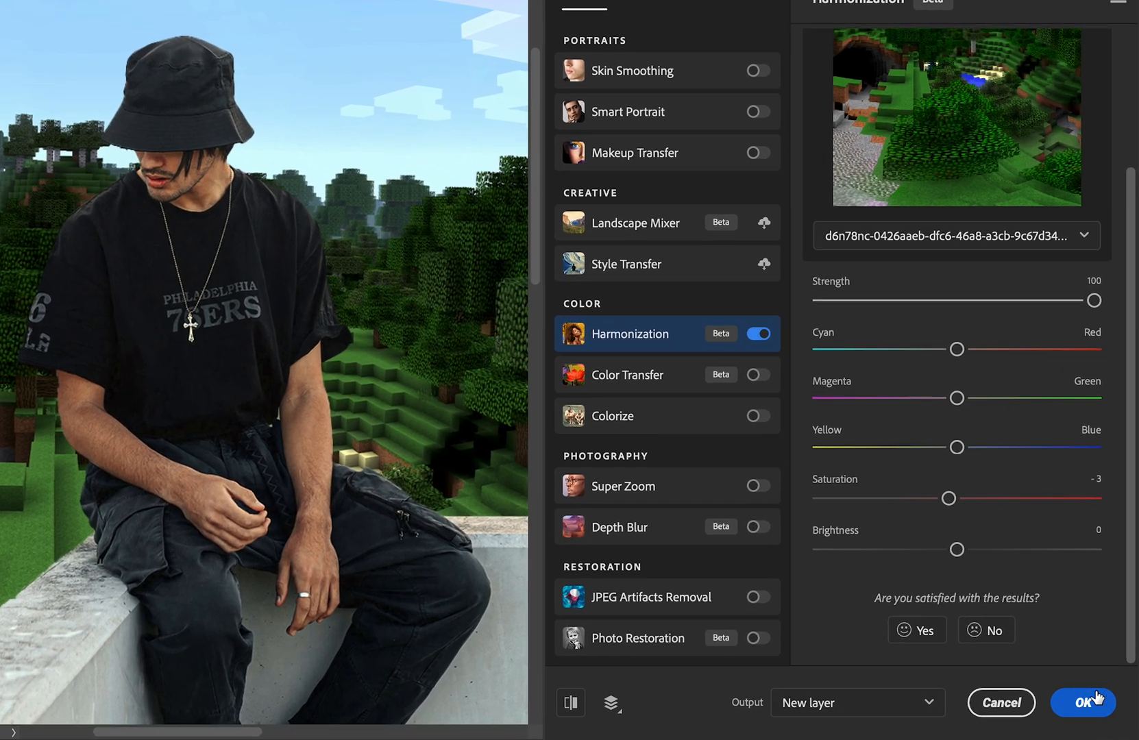
{"action": "left_click", "coordinate": [1086, 702]}
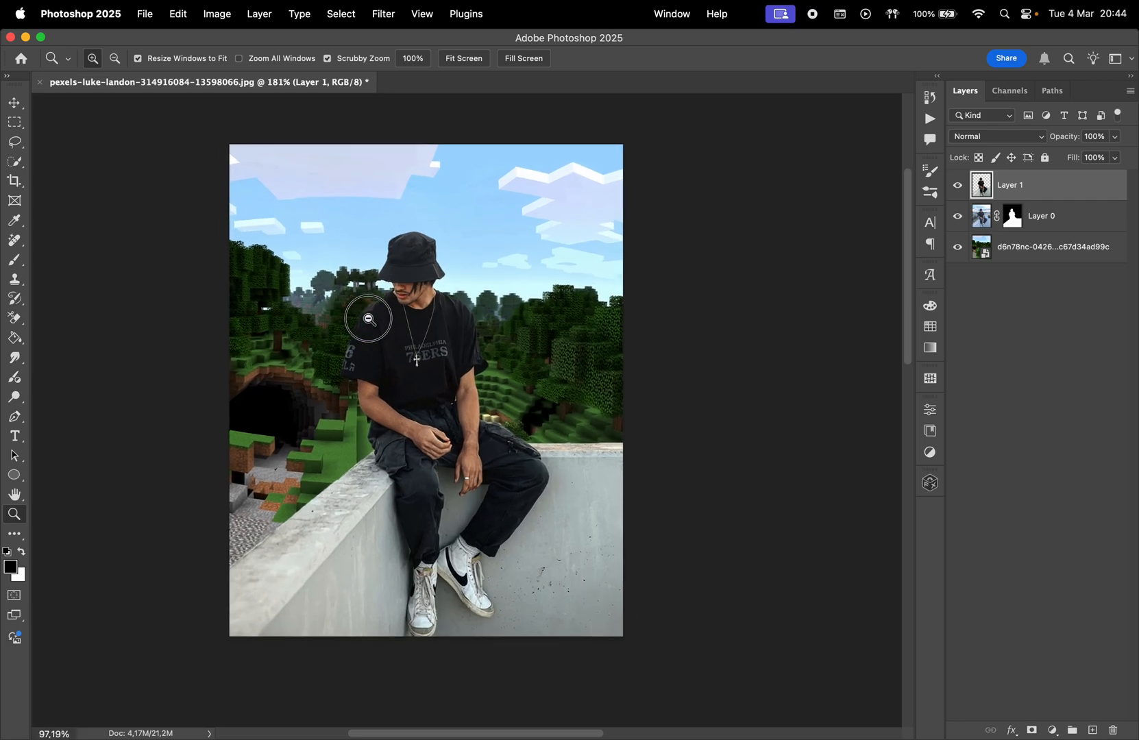
Embed Diamond_JE3_BE3.webp and drag it onto the asphalt beside the shoe
{"action": "left_click", "coordinate": [495, 82]}
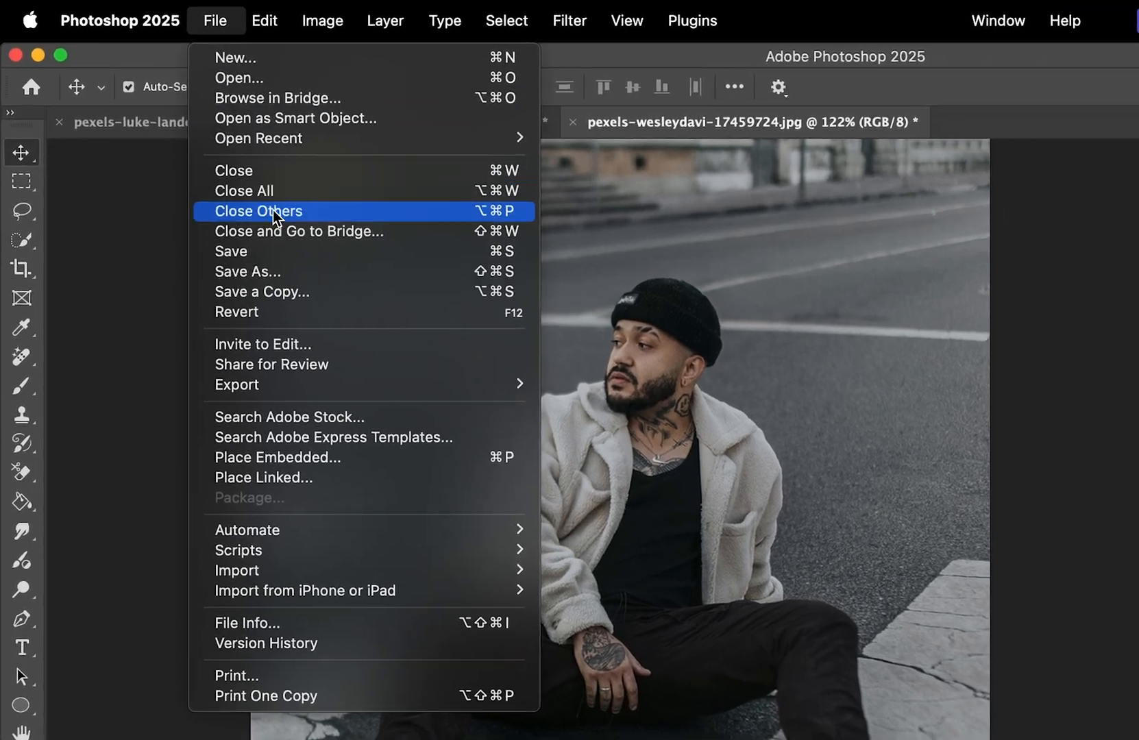
{"action": "mouse_move", "coordinate": [312, 467]}
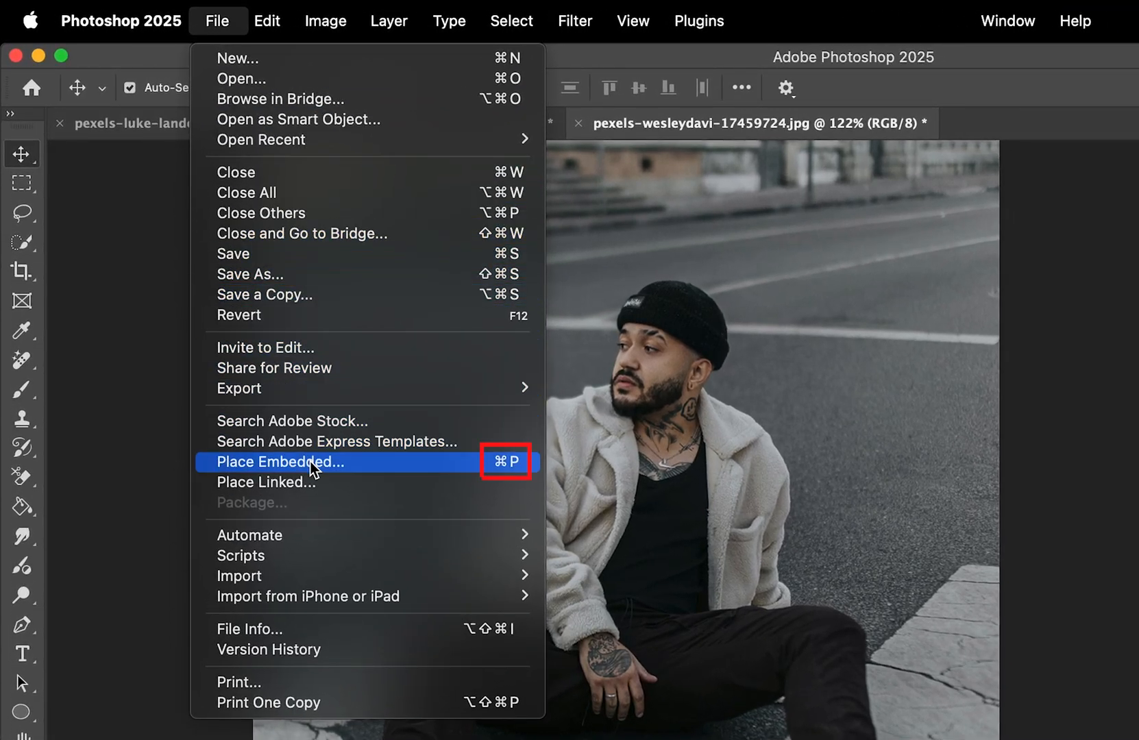
{"action": "left_click", "coordinate": [279, 462]}
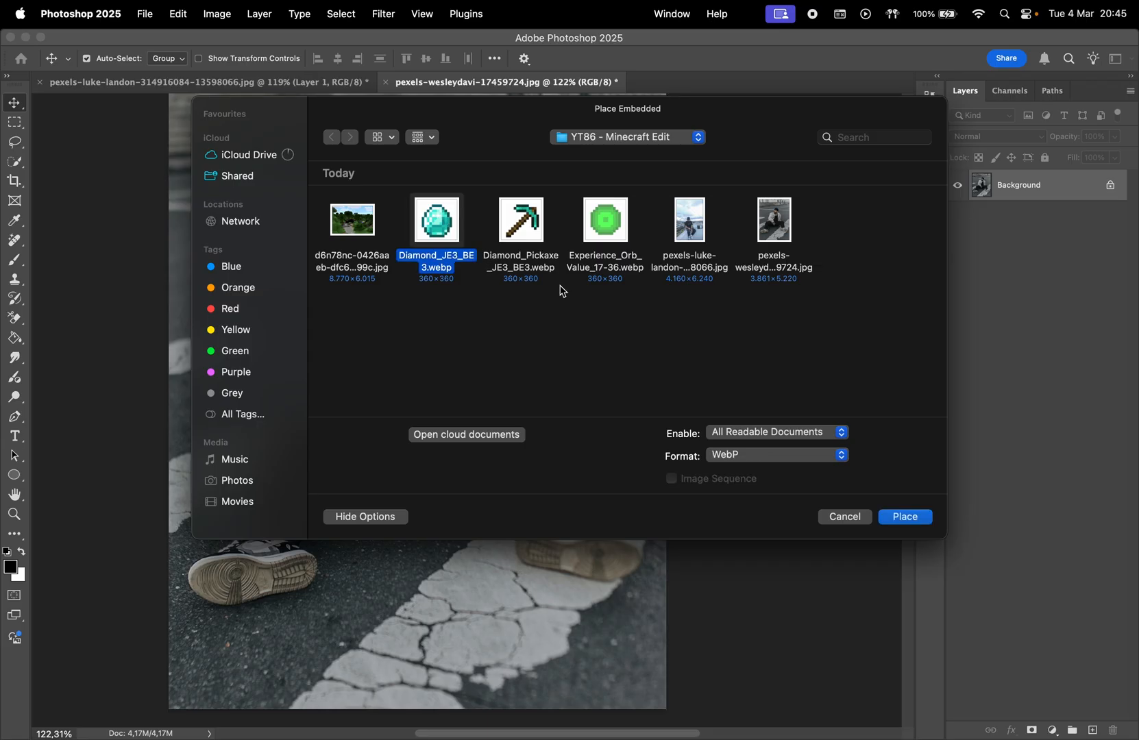
{"action": "left_click", "coordinate": [904, 516]}
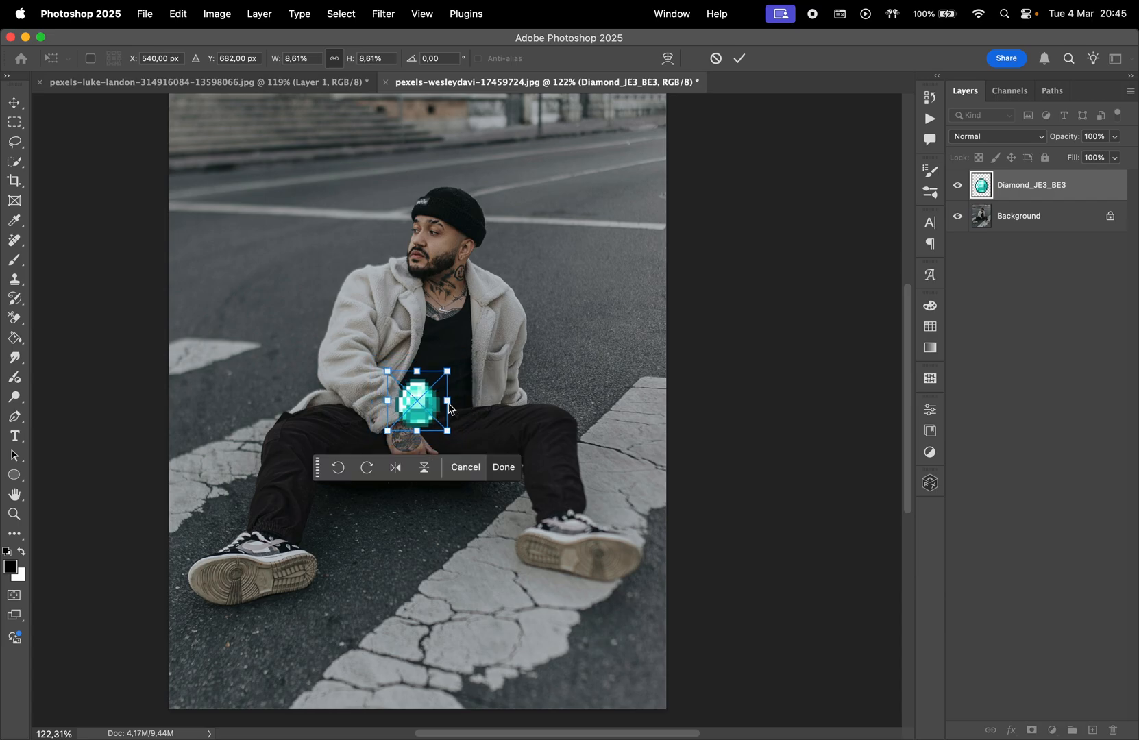
{"action": "left_click_drag", "start_coordinate": [417, 403], "coordinate": [366, 526]}
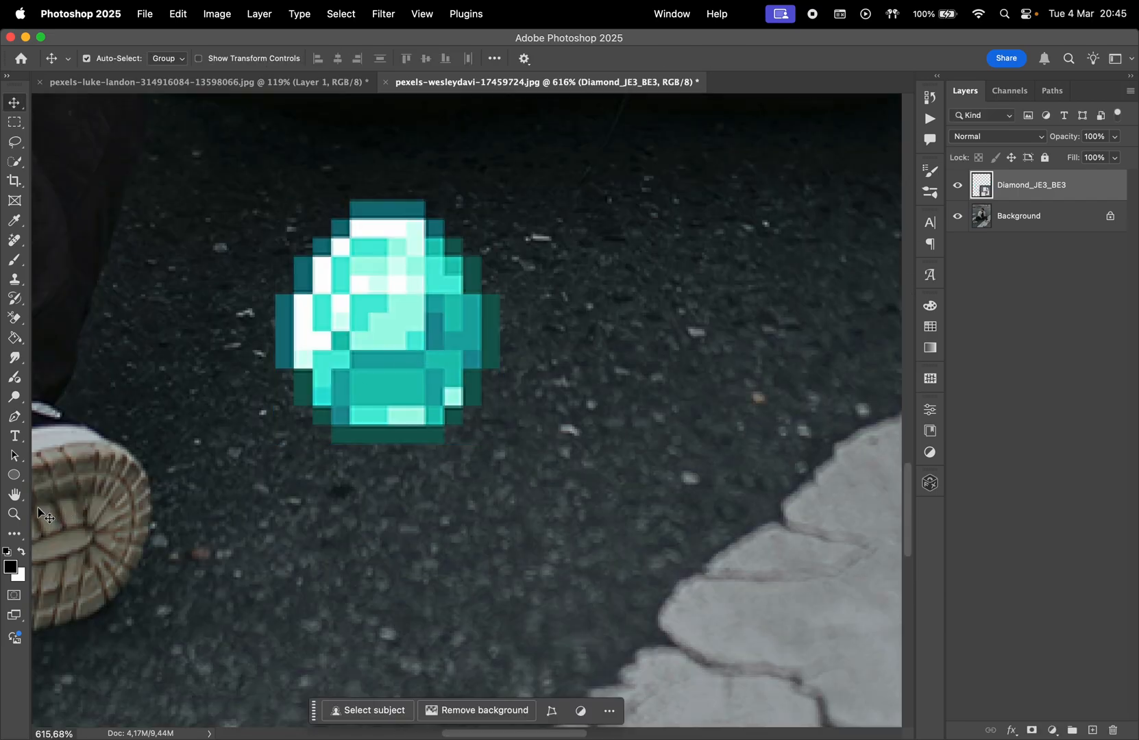
Draw a black ellipse shadow under the diamond and apply Mosaic as a smart filter
{"action": "left_click", "coordinate": [13, 474]}
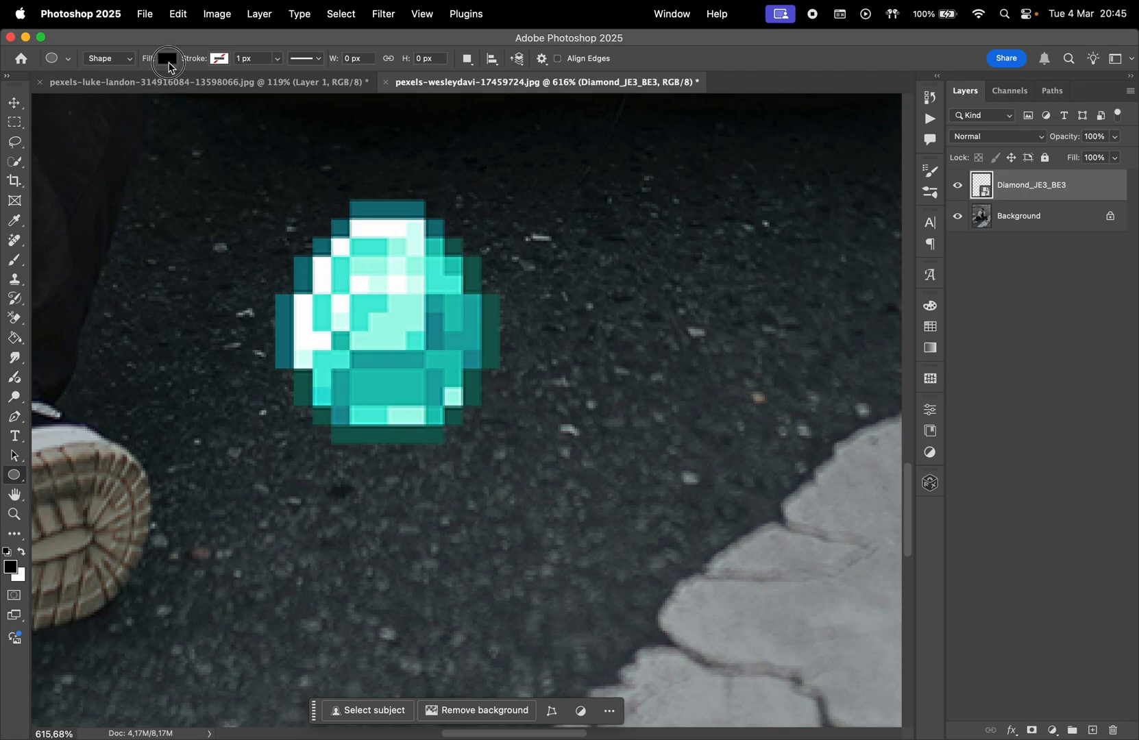
{"action": "left_click_drag", "start_coordinate": [283, 450], "coordinate": [494, 519]}
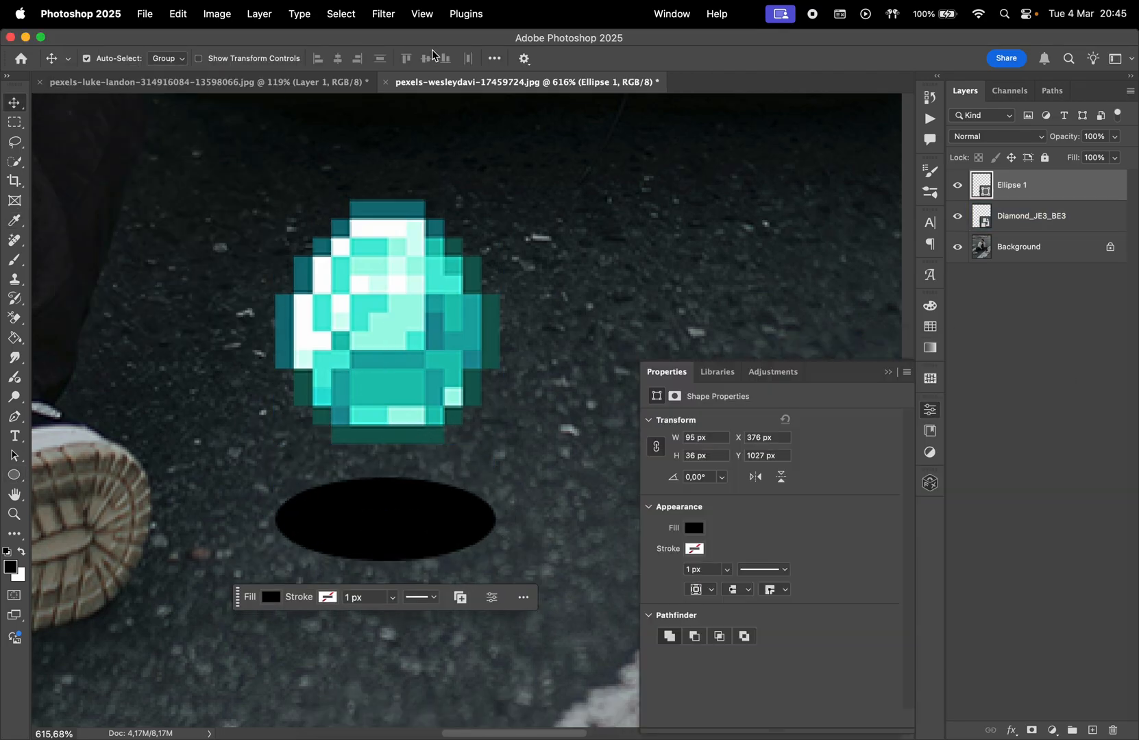
{"action": "left_click", "coordinate": [383, 14]}
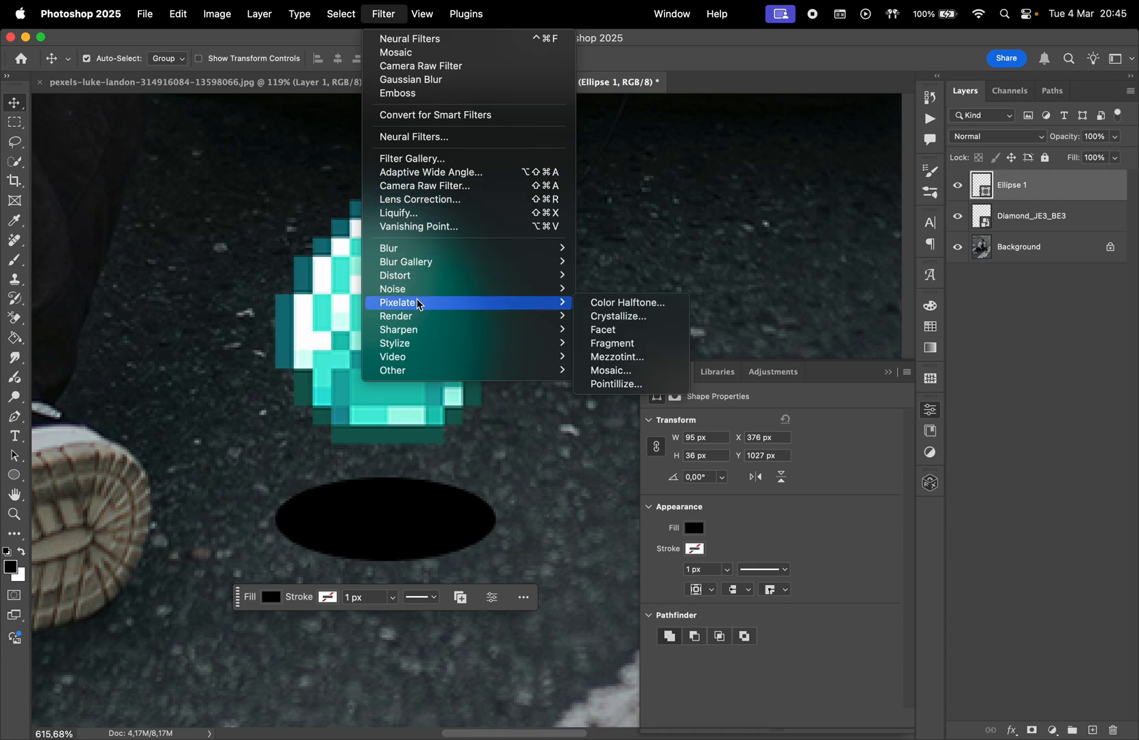
{"action": "left_click", "coordinate": [627, 302]}
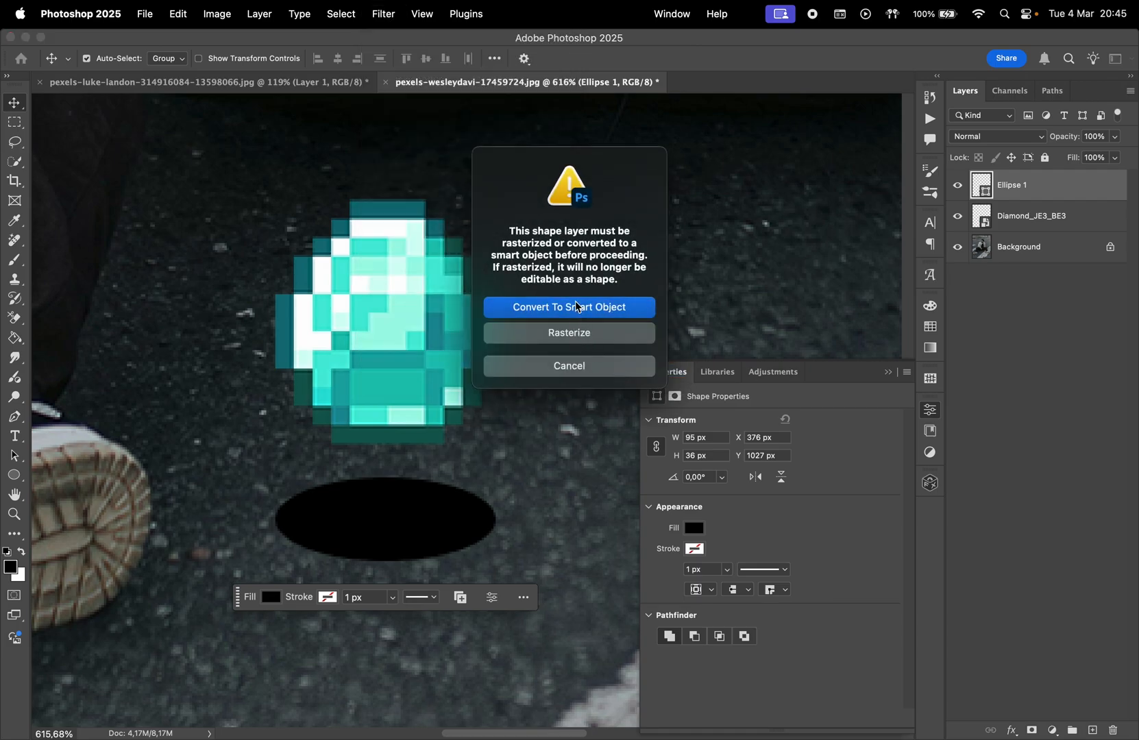
{"action": "left_click", "coordinate": [568, 307]}
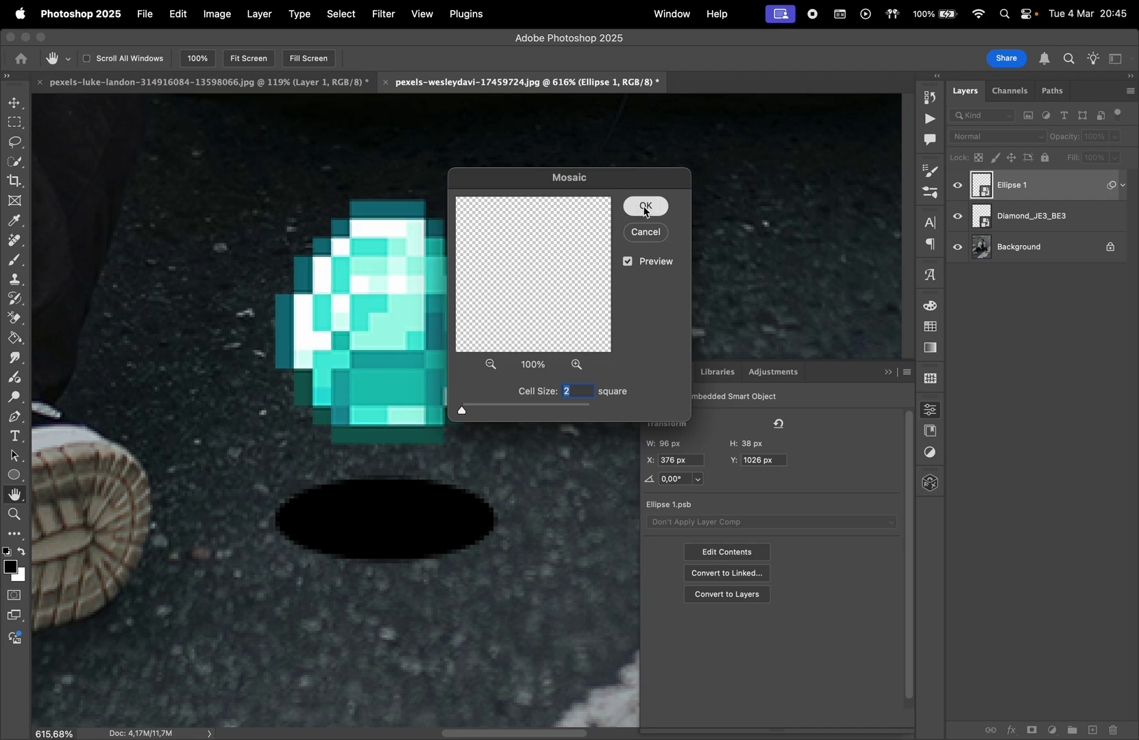
Confirm Mosaic at cell size 2 and set the shadow layer opacity to 5
{"action": "left_click", "coordinate": [645, 206]}
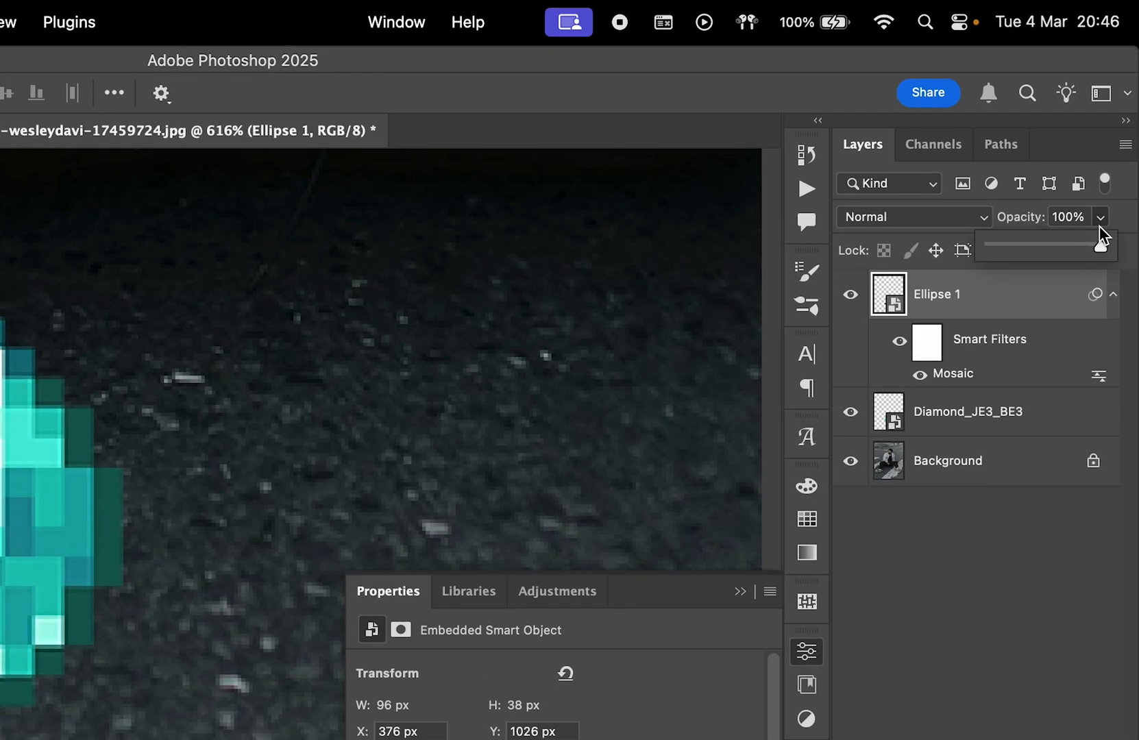
{"action": "left_click", "coordinate": [1102, 217]}
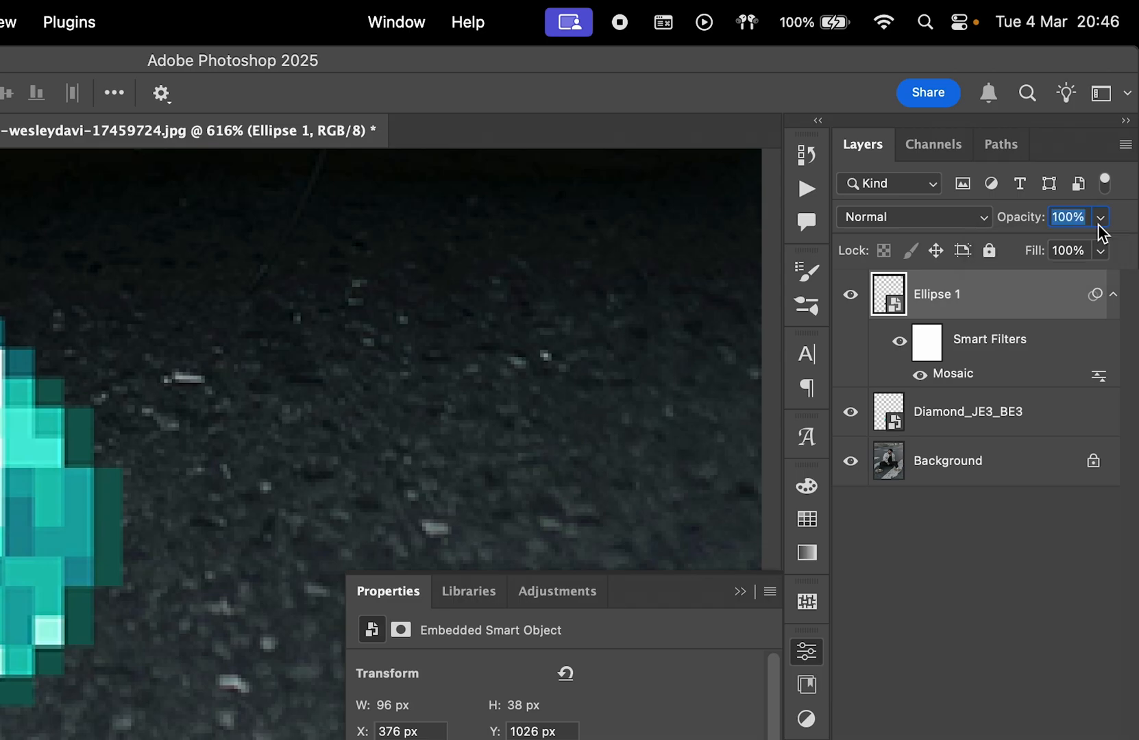
{"action": "type", "text": "5"}
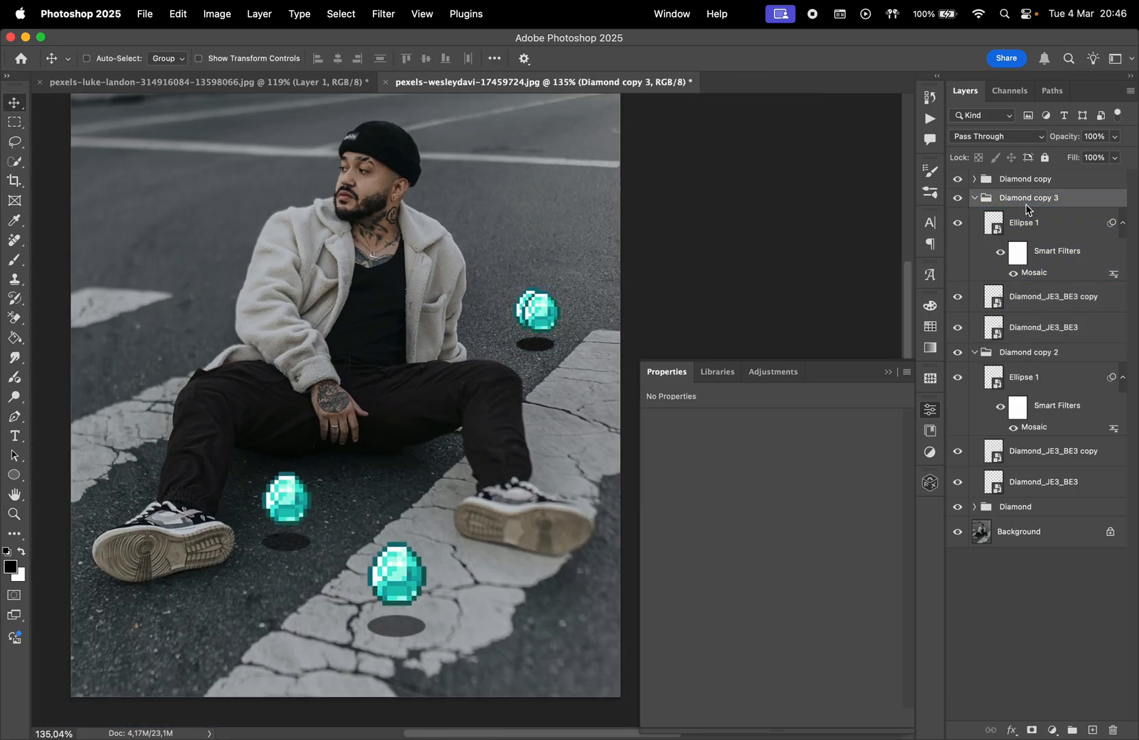
Convert the Diamond copy 3 group for Smart Filters
{"action": "left_click", "coordinate": [382, 14]}
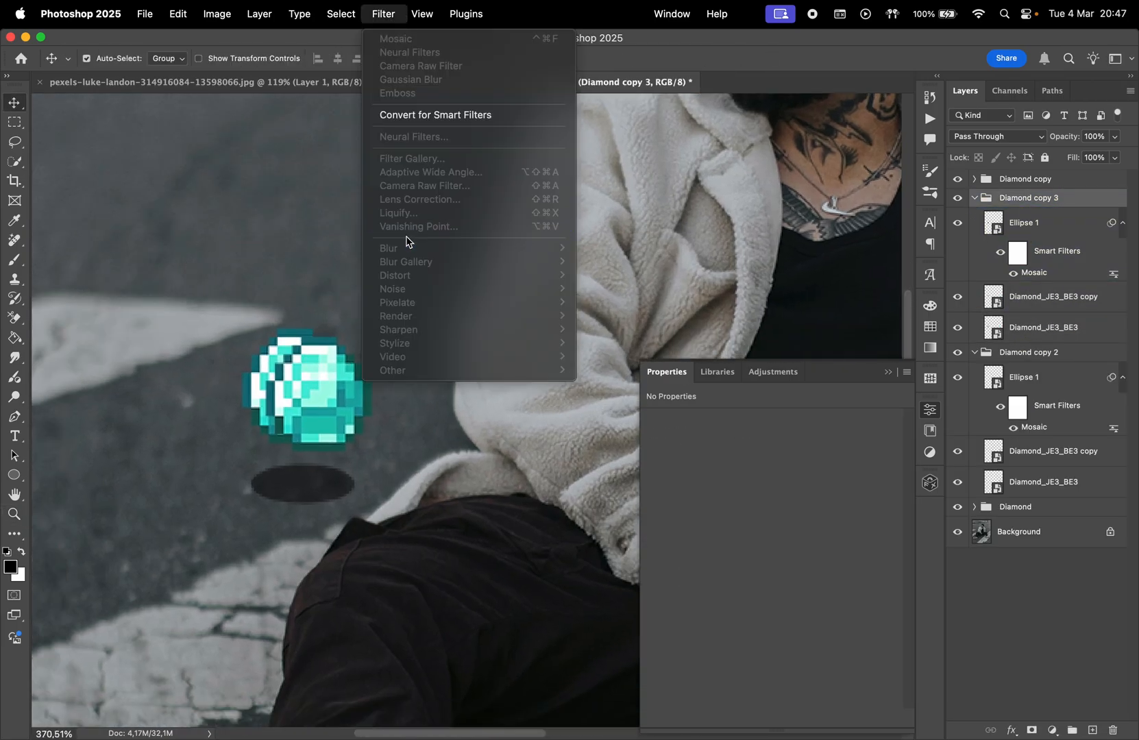
{"action": "left_click", "coordinate": [410, 79]}
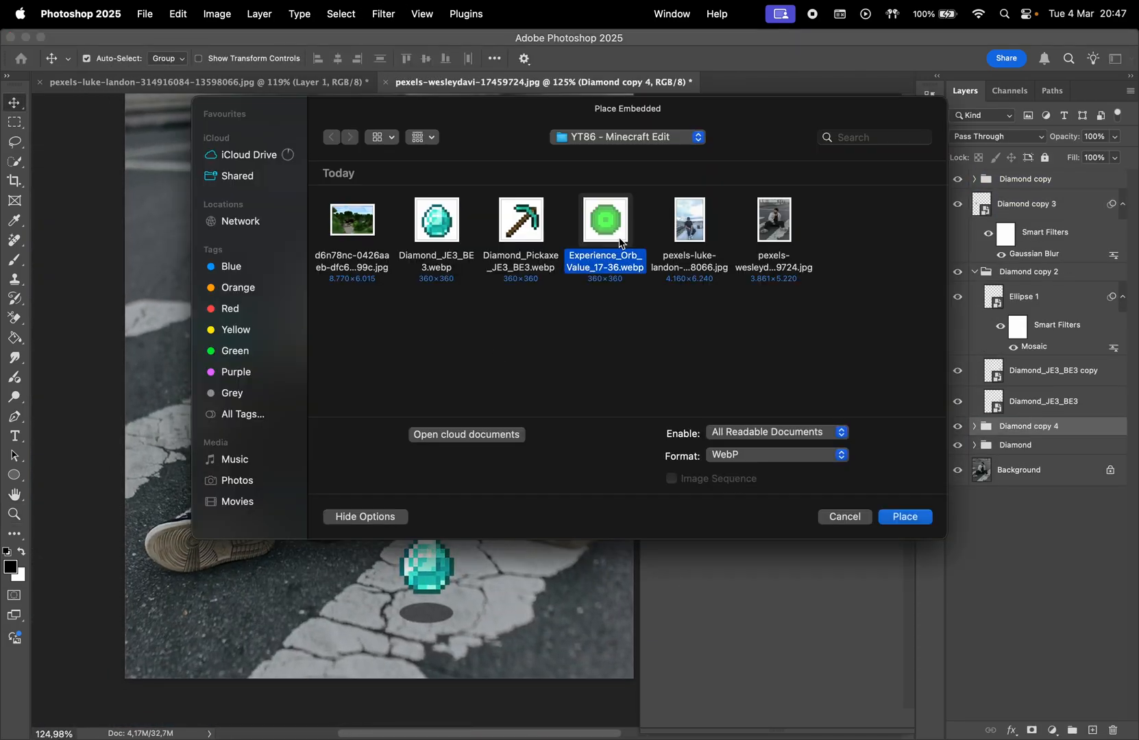
Embed Experience_Orb_Value_17-36.webp, then select the Diamond_Pickaxe_JE3_BE3 layer
{"action": "left_click", "coordinate": [904, 516]}
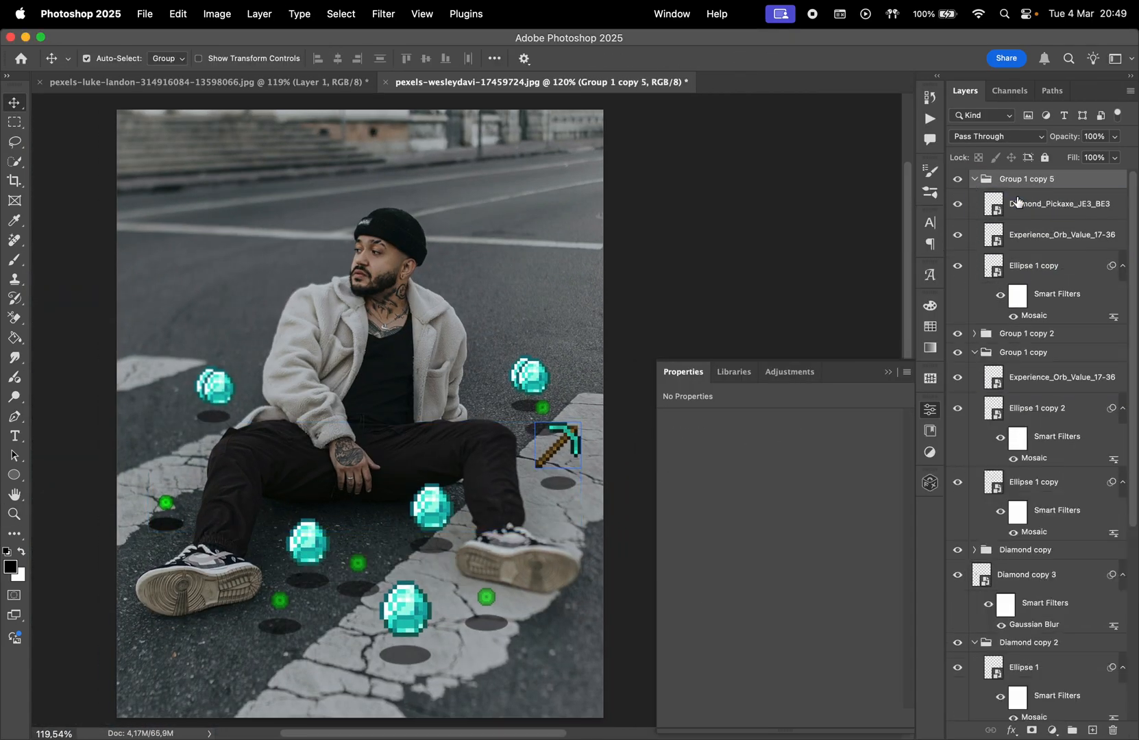
{"action": "left_click", "coordinate": [1060, 203]}
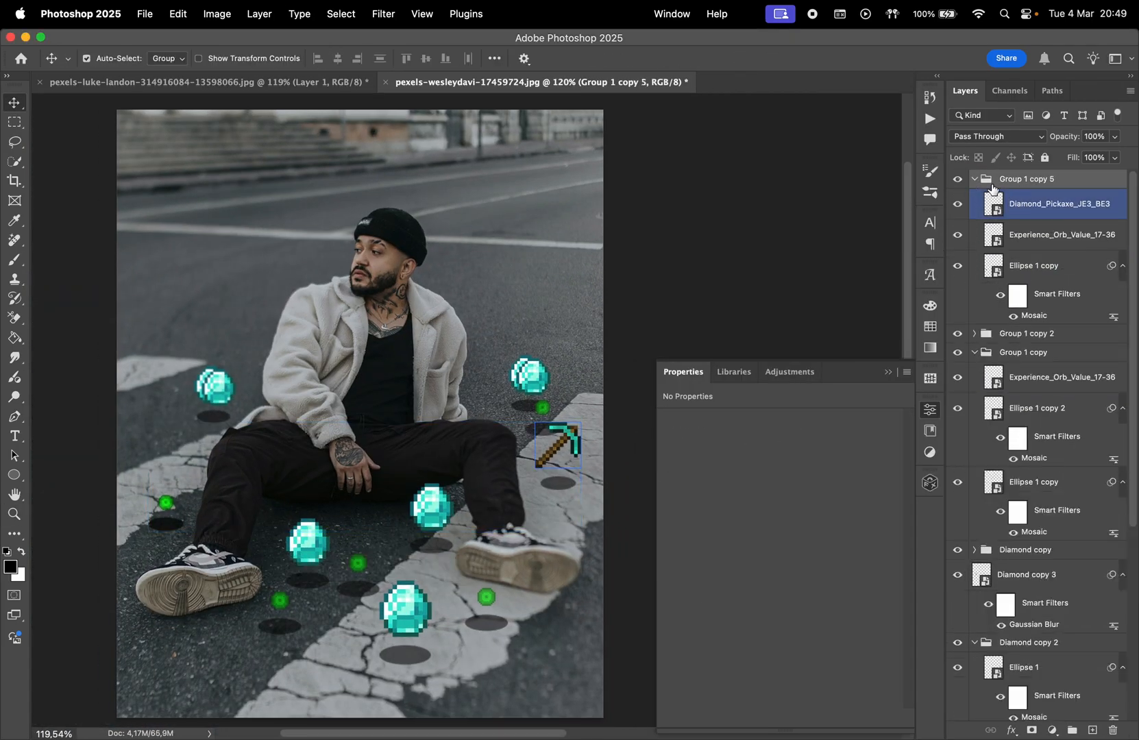